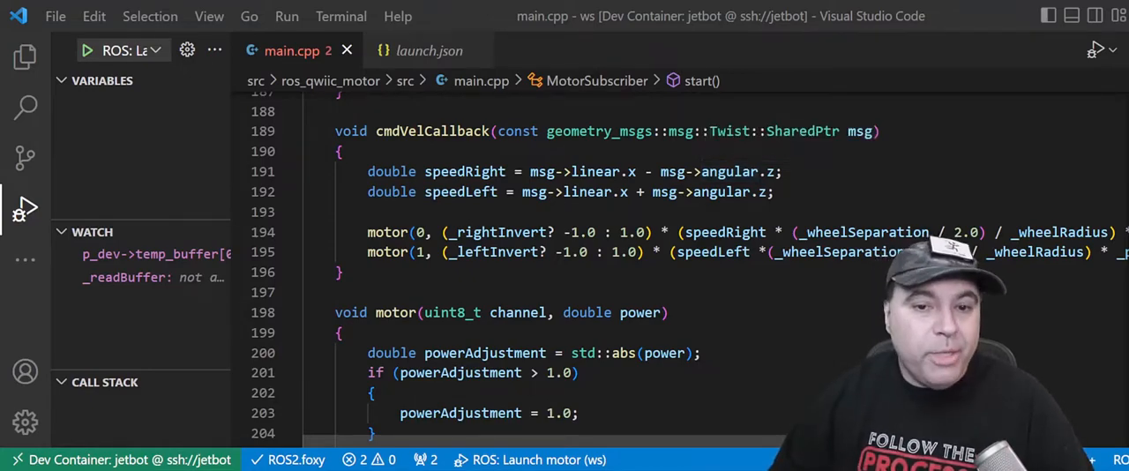
# Run 'ros2 launch teleop_twist_joy teleop-launch.py' from the c:\ws workspace terminal
pyautogui.hscroll(3)
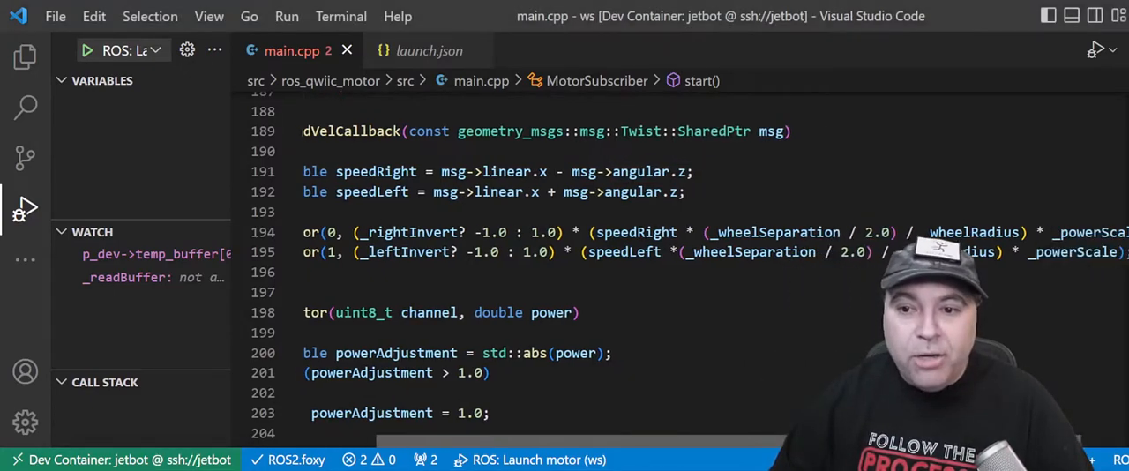
pyautogui.hscroll(3)
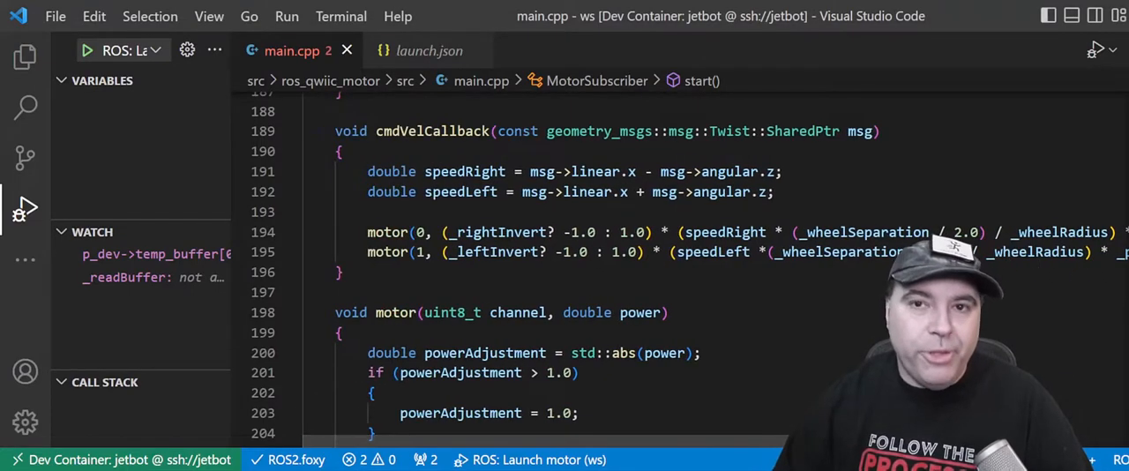
pyautogui.scroll(-3)
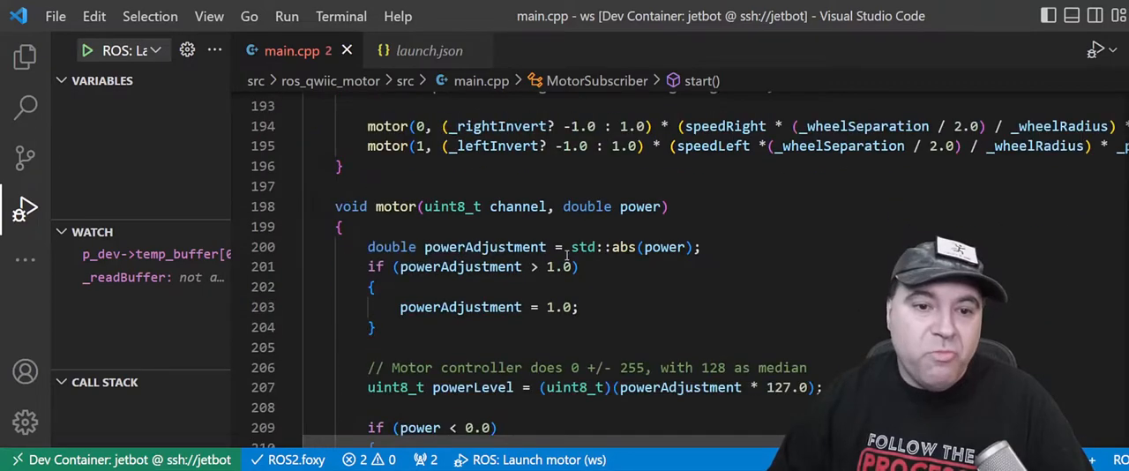
pyautogui.scroll(-3)
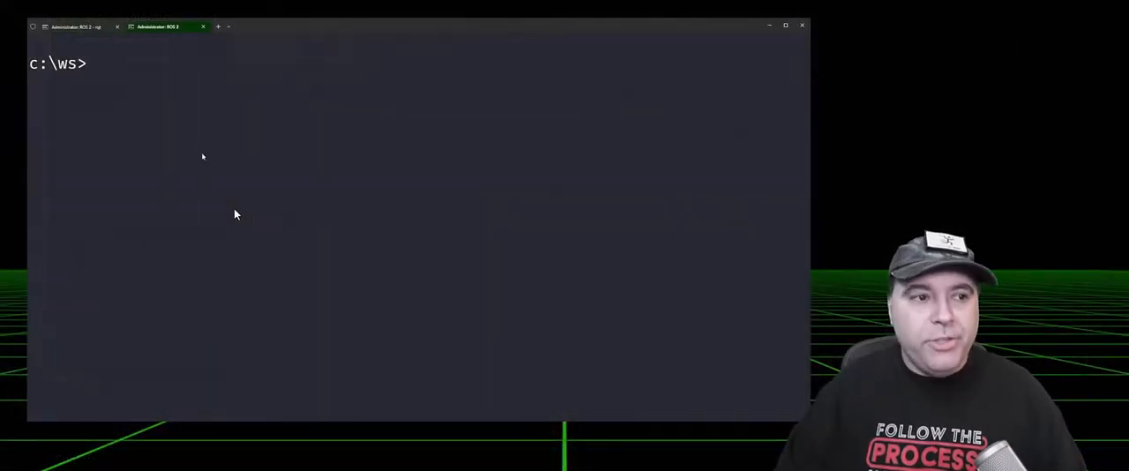
pyautogui.write('ros2 launch teleop_twist_joy teleop-launch.py')
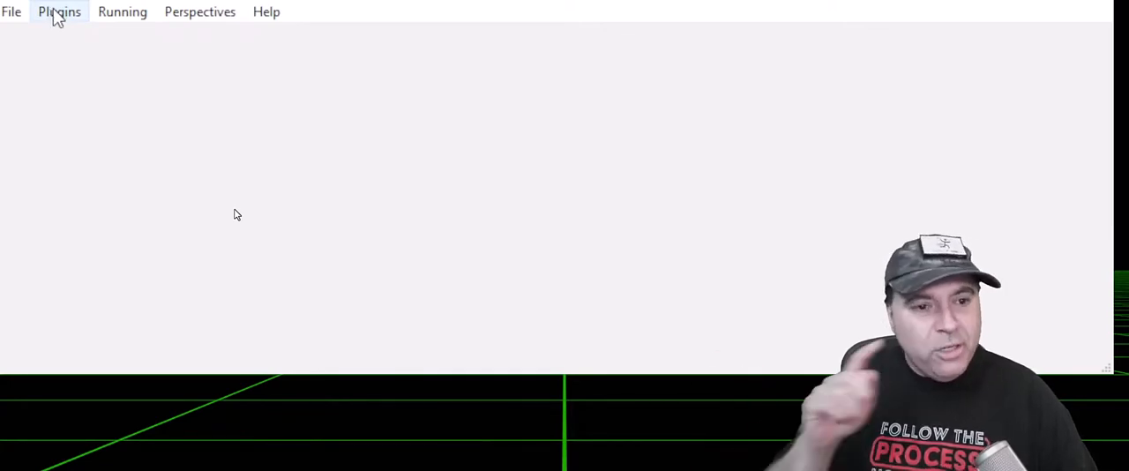
# Start the Topic Monitor plugin from Plugins > Topics, listing /cmd_vel, /joy and other topics
pyautogui.click(58, 12)
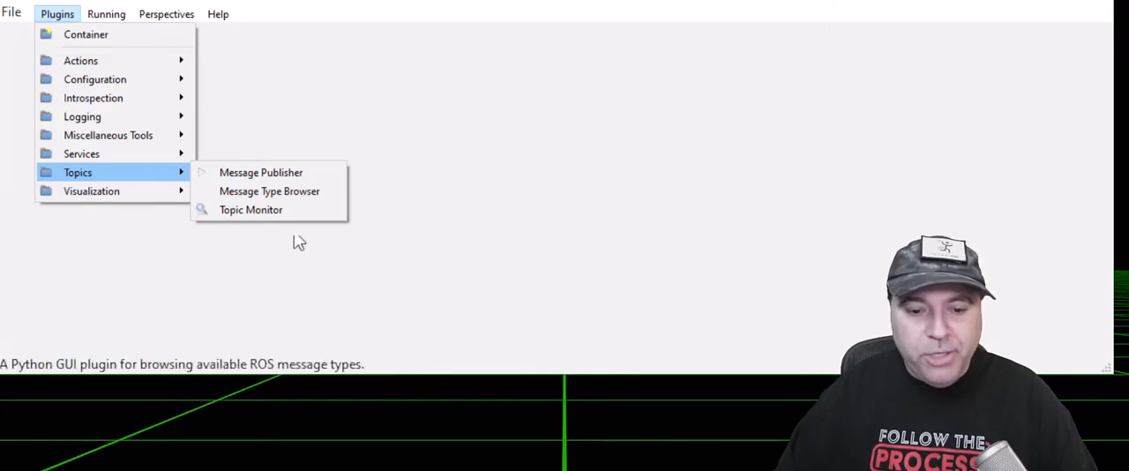
pyautogui.moveTo(250, 209)
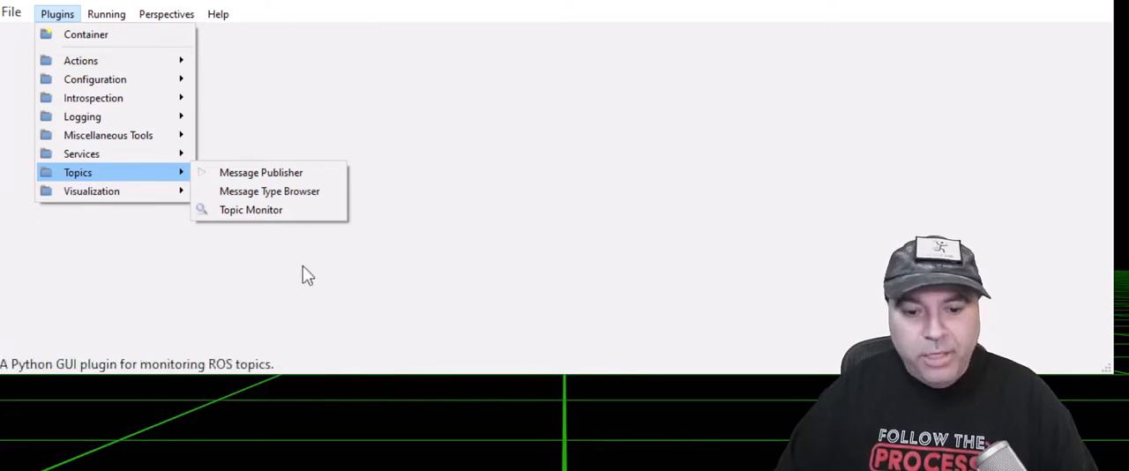
pyautogui.click(250, 209)
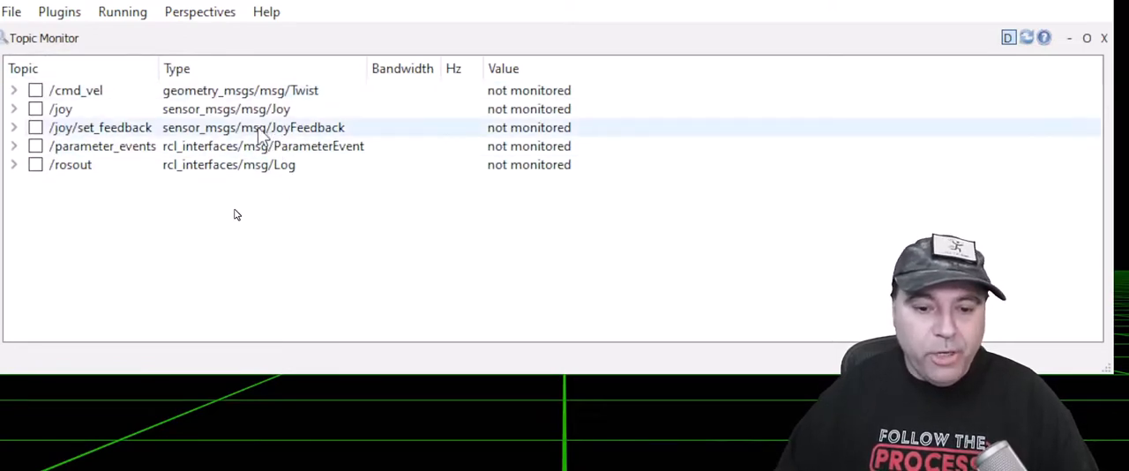
# Monitor /joy and expand it to watch live axes and buttons values
pyautogui.click(36, 109)
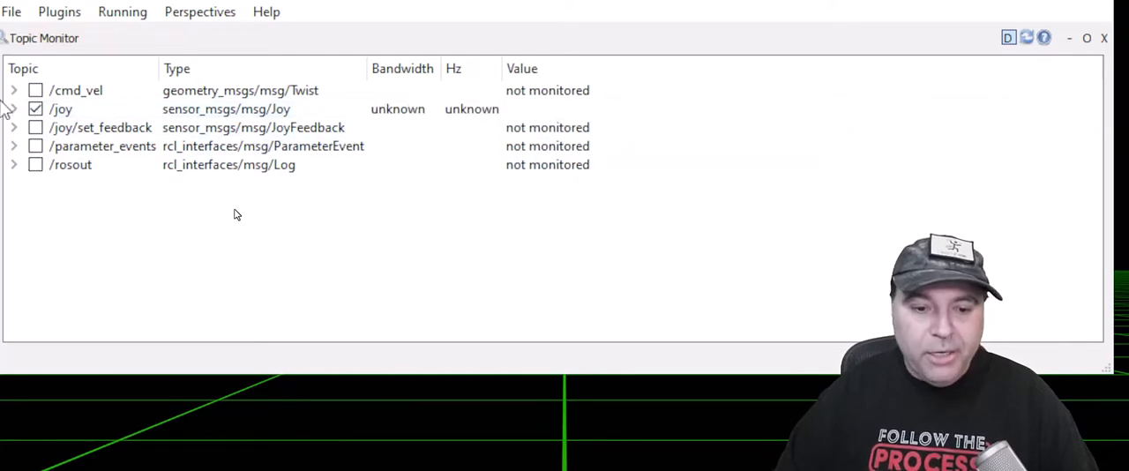
pyautogui.click(14, 109)
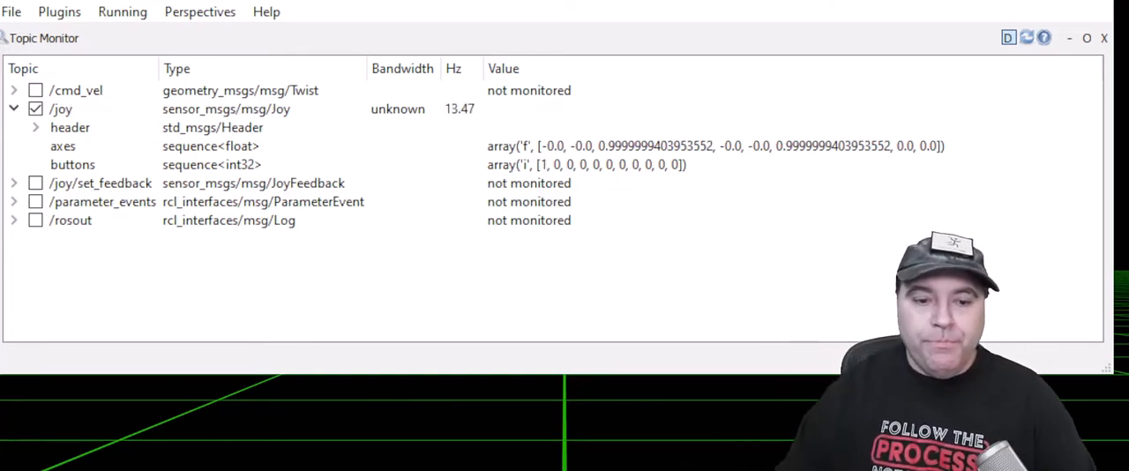
# Switch monitoring to /cmd_vel and expand its linear and angular x, y, z fields
pyautogui.click(36, 109)
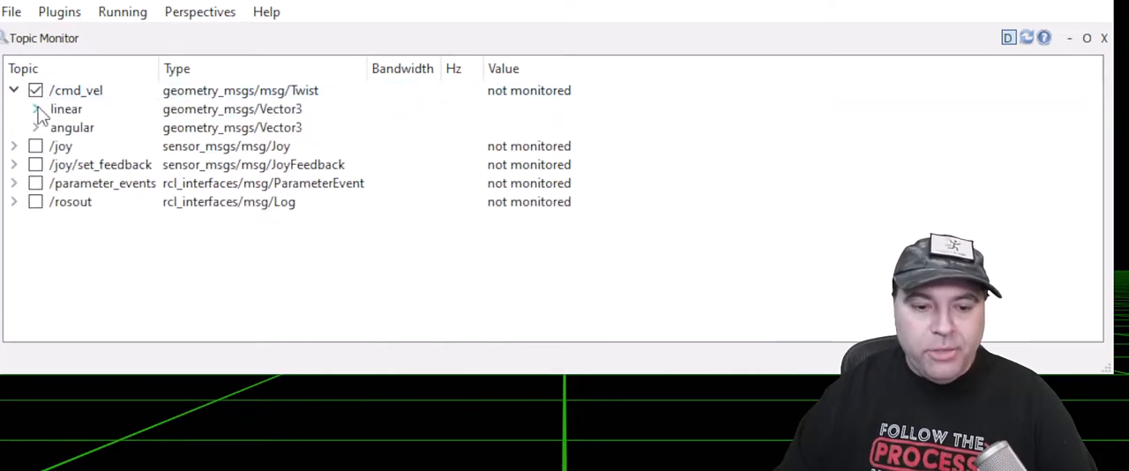
pyautogui.click(36, 109)
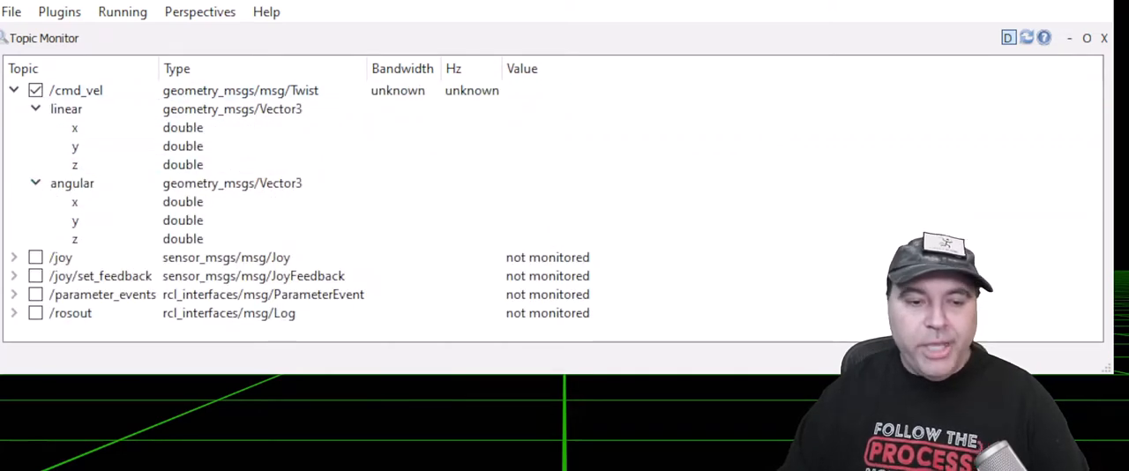